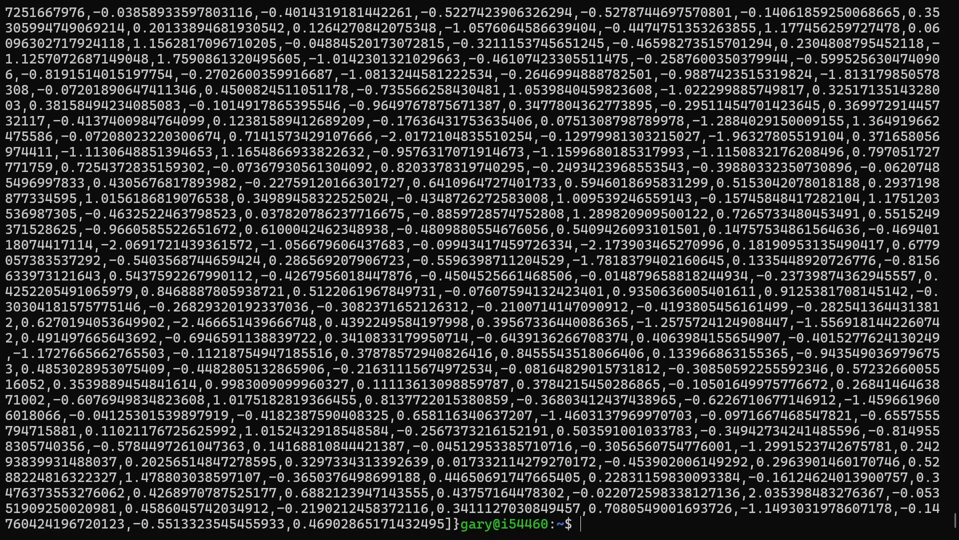
scroll("down", 3)
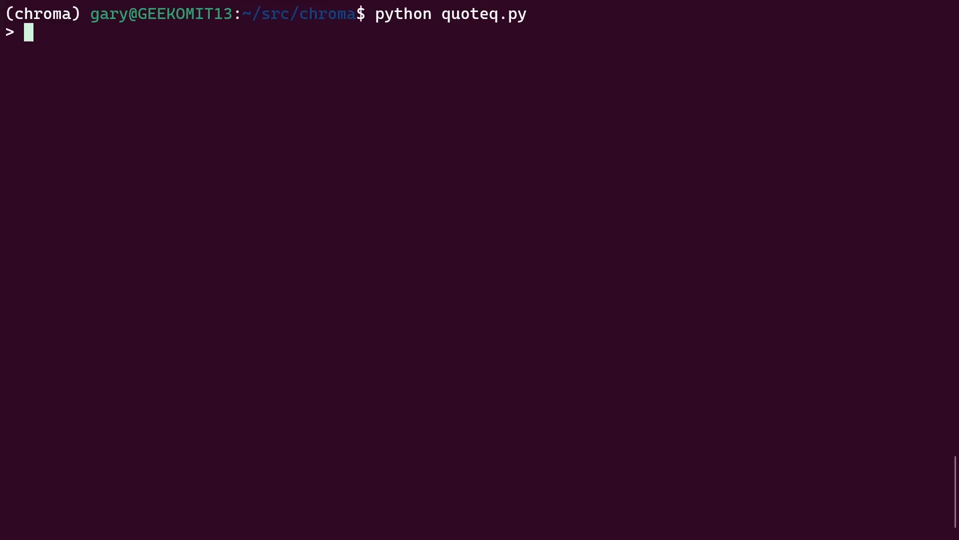
type("blu")
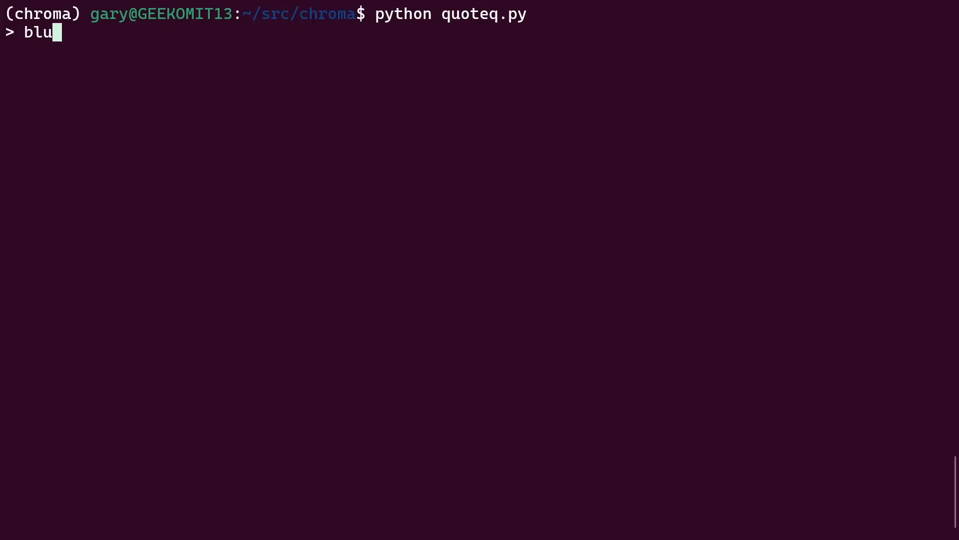
type("e sky")
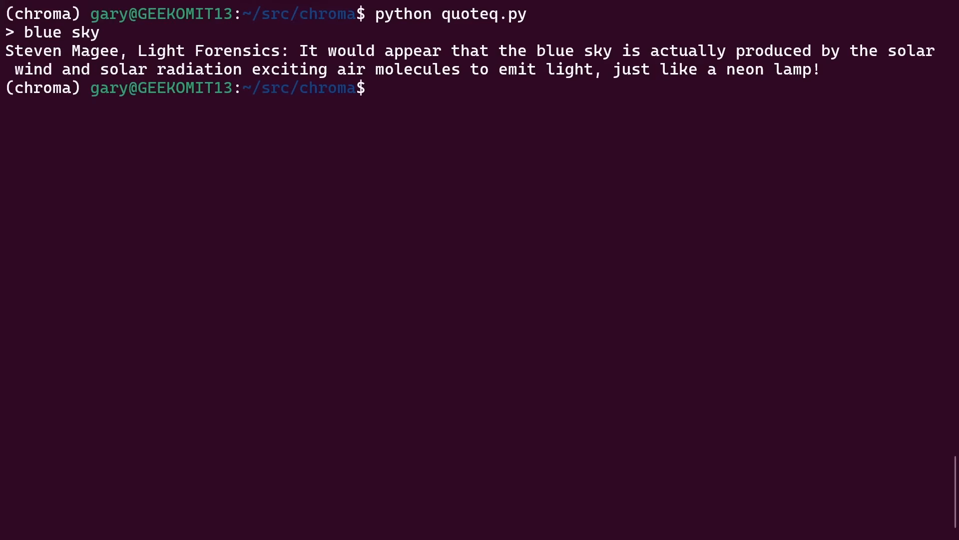
type("python quoteq.py")
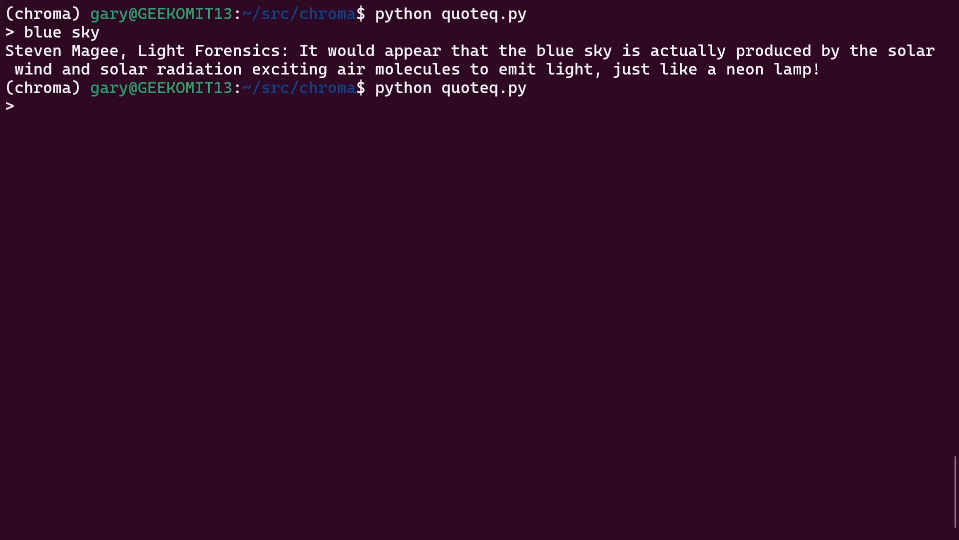
type("I love lo")
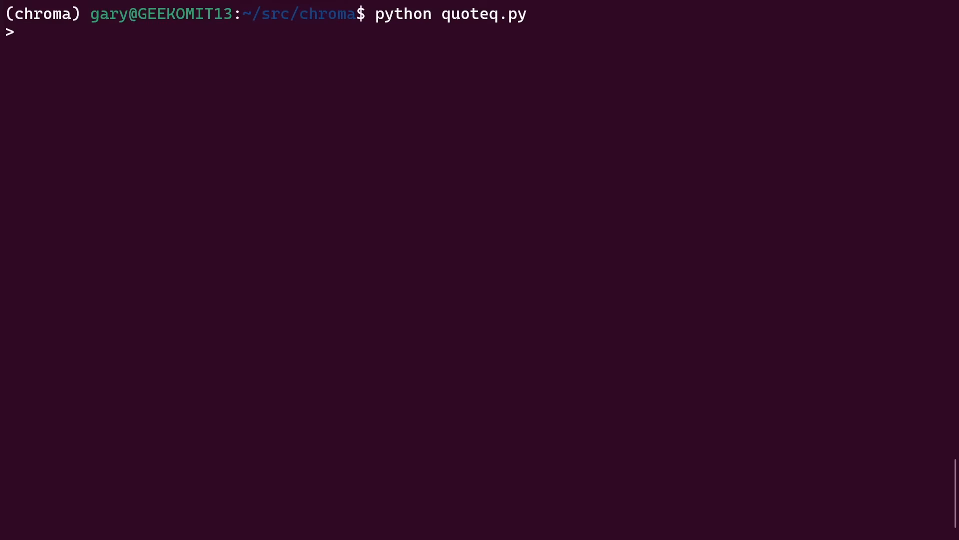
type("my au")
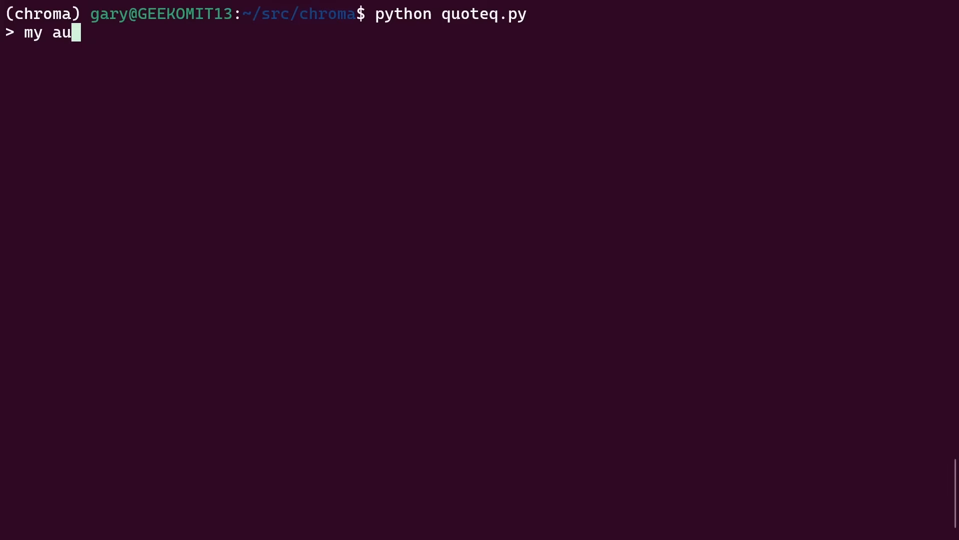
type("nt is 80")
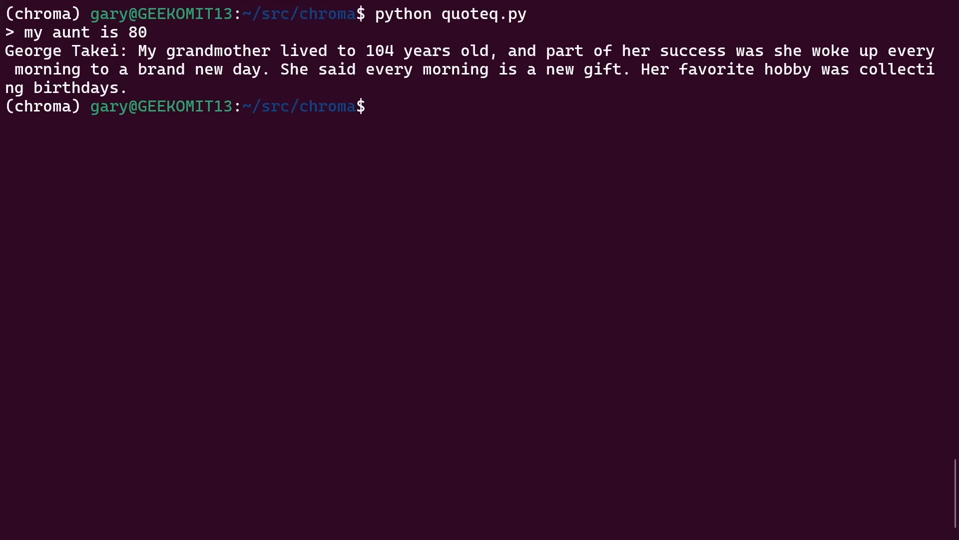
type("cheese is to b")
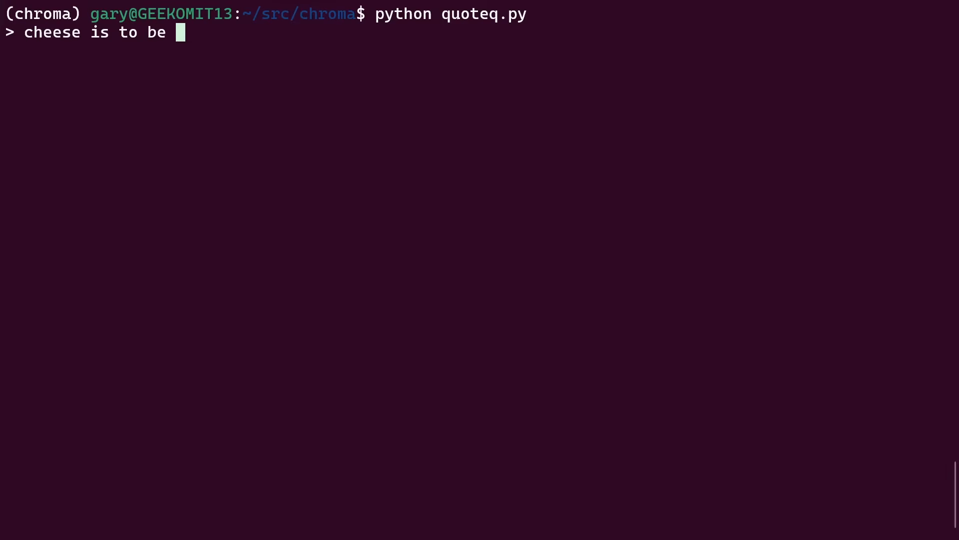
type("eaten")
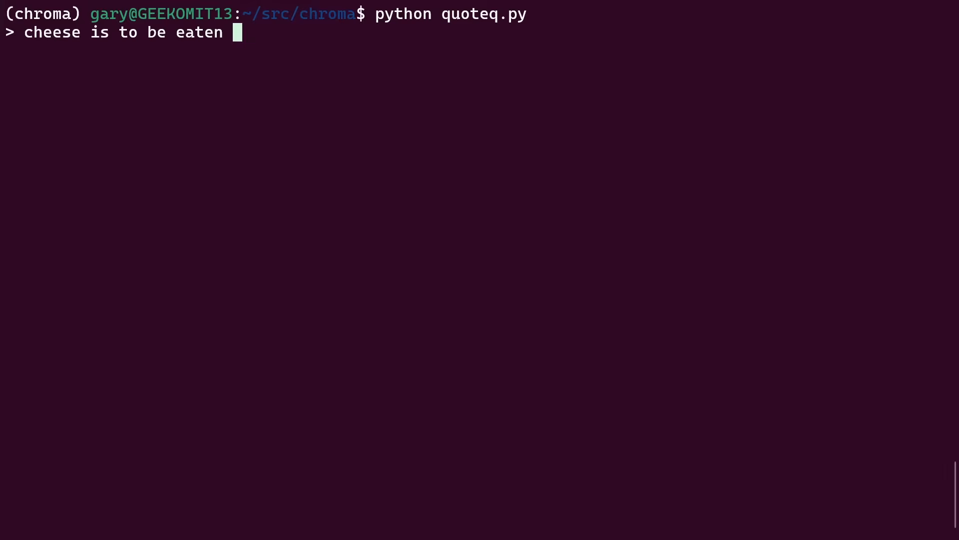